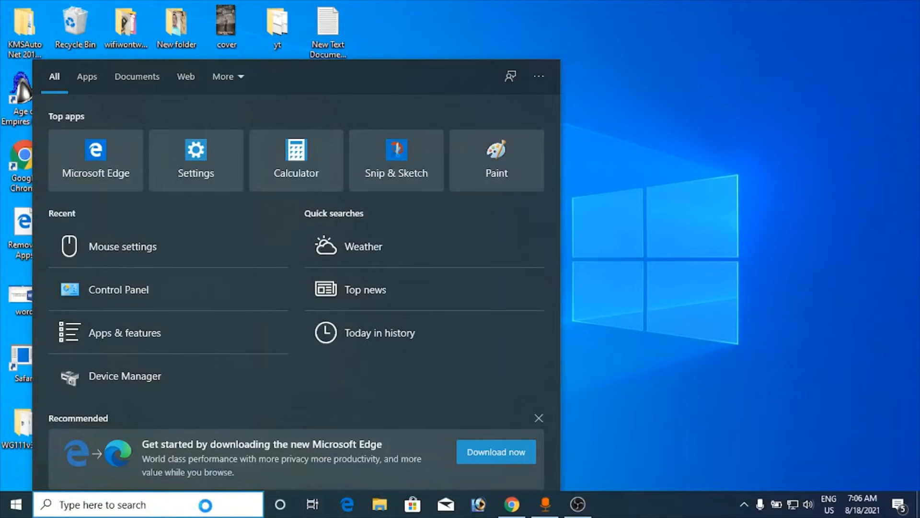
# Step: Search 'mouse' from the taskbar and land on the Mouse settings page
pyautogui.write('mouse')
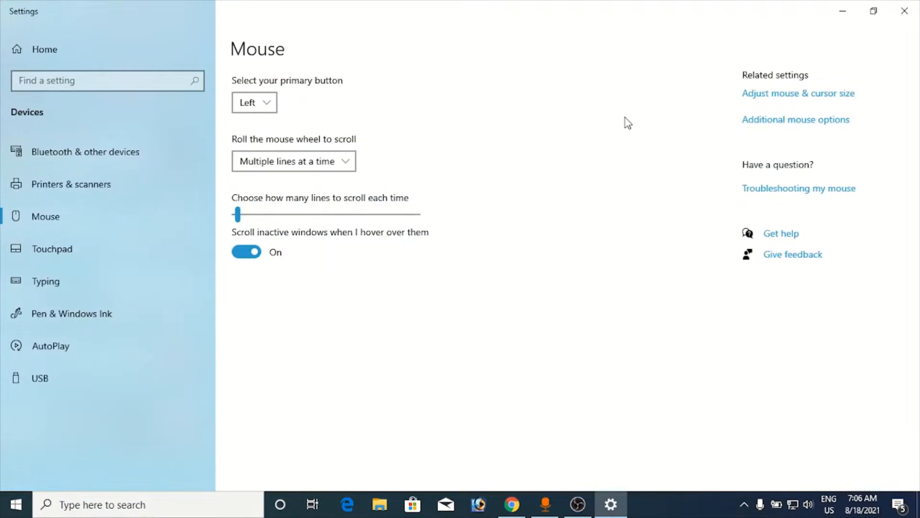
pyautogui.moveTo(728, 67)
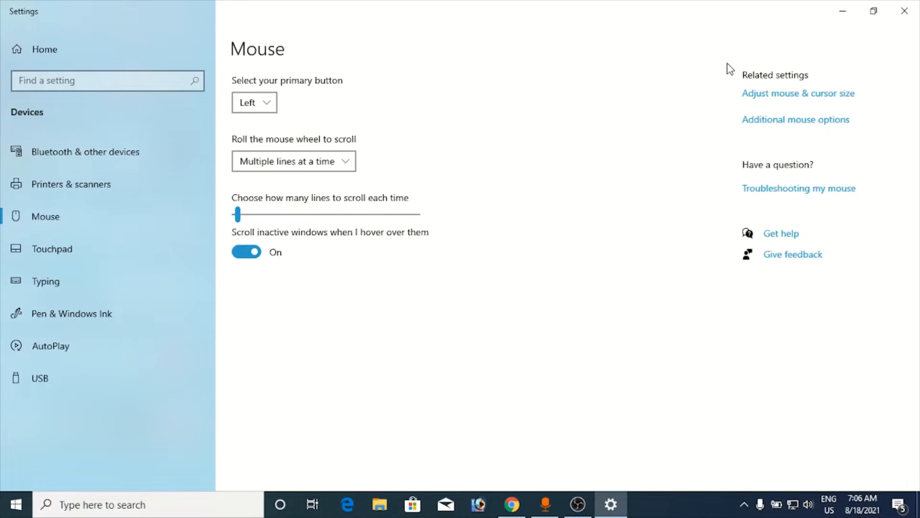
pyautogui.moveTo(784, 126)
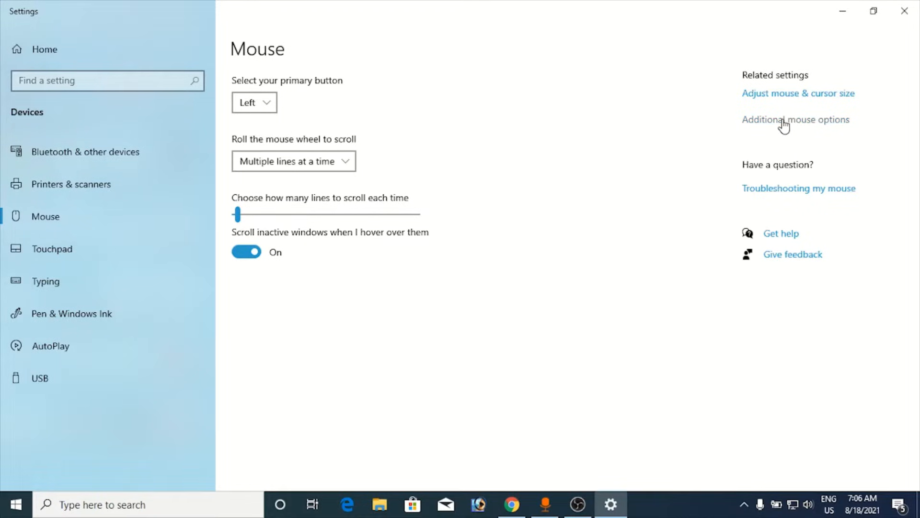
# Step: In Mouse Properties > Pointers, choose the Windows Black (large) scheme
pyautogui.click(796, 119)
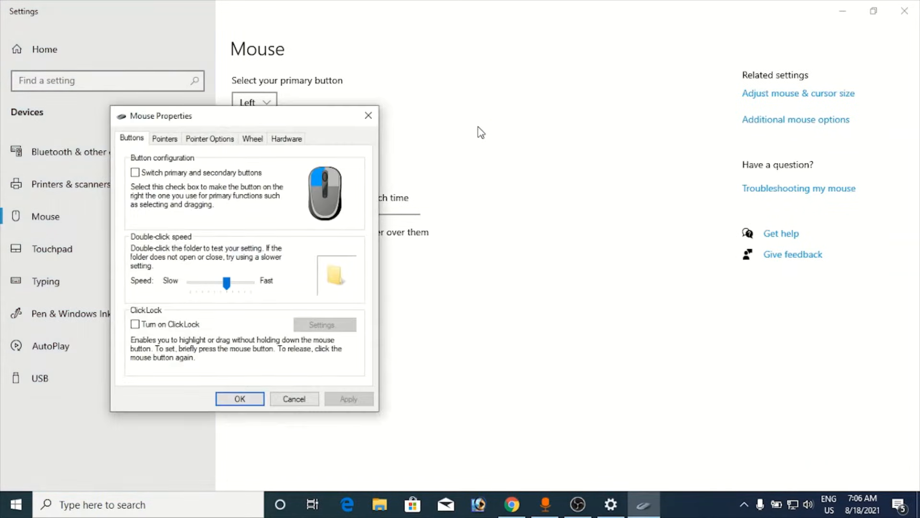
pyautogui.moveTo(160, 116); pyautogui.dragTo(370, 40)
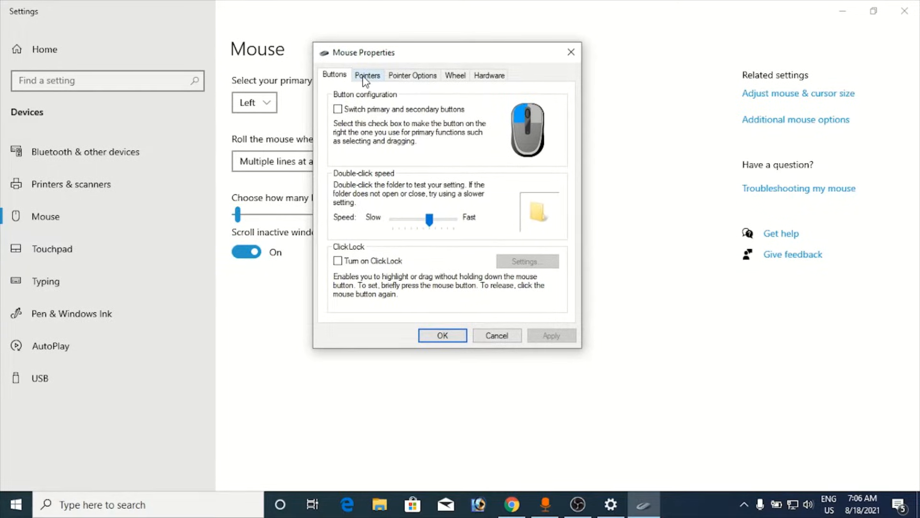
pyautogui.click(367, 75)
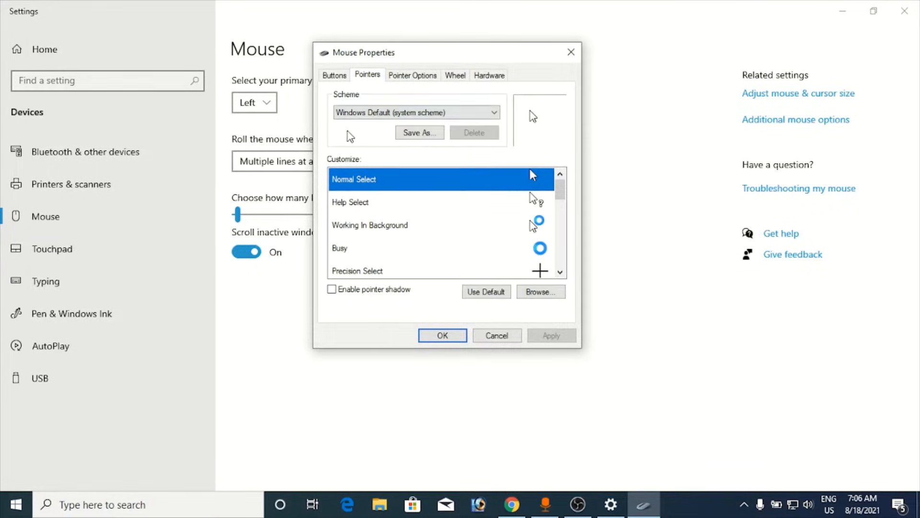
pyautogui.moveTo(362, 136)
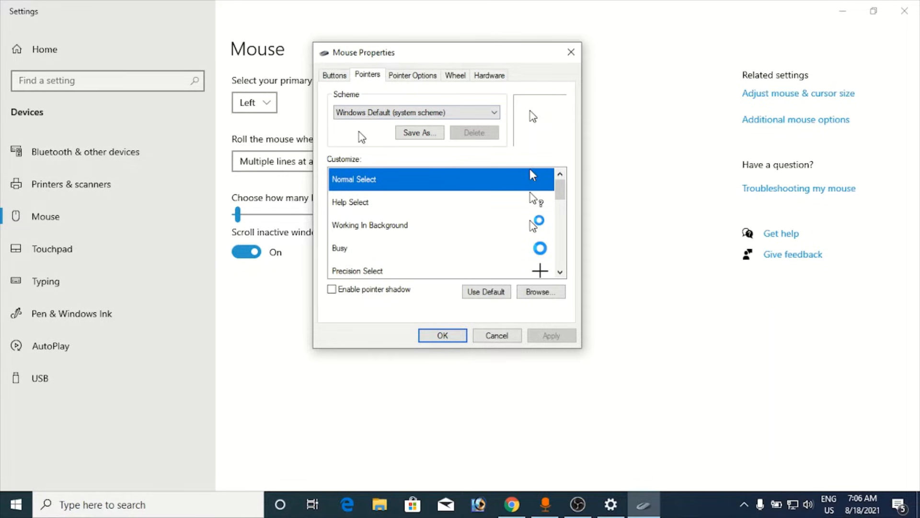
pyautogui.click(417, 112)
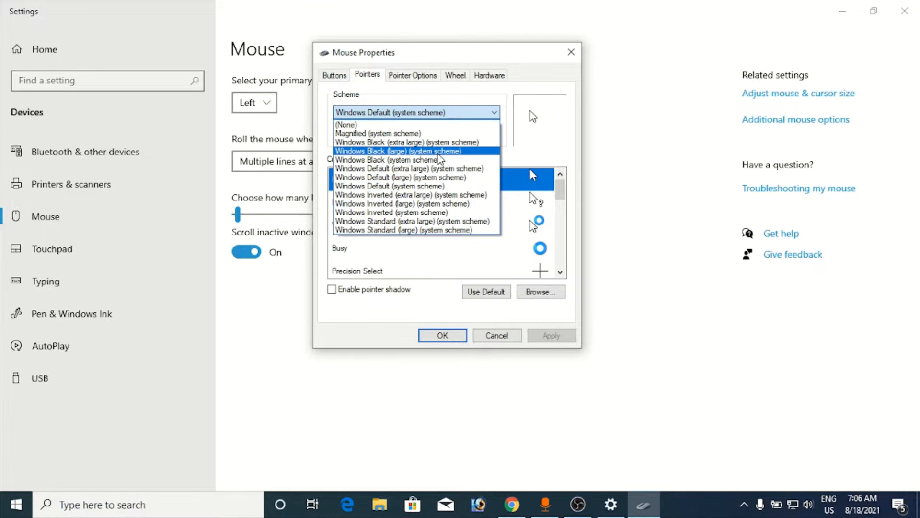
pyautogui.moveTo(464, 156)
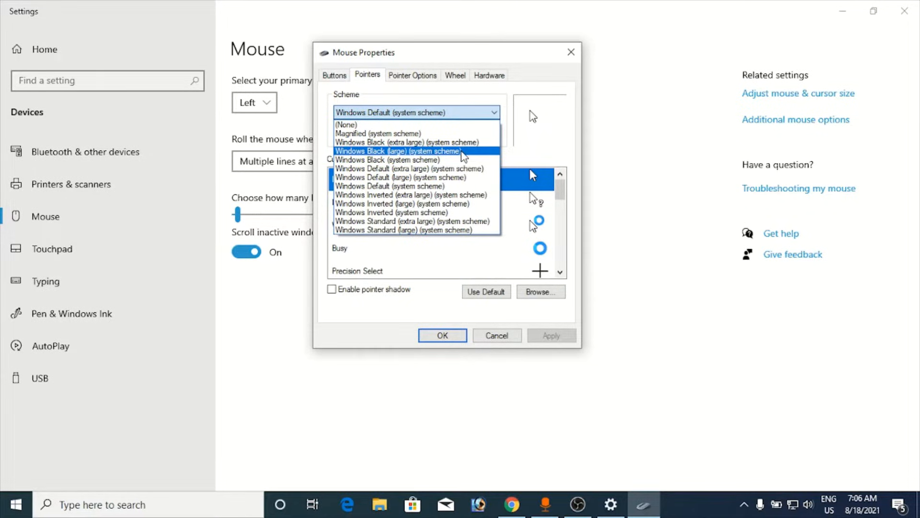
pyautogui.click(399, 151)
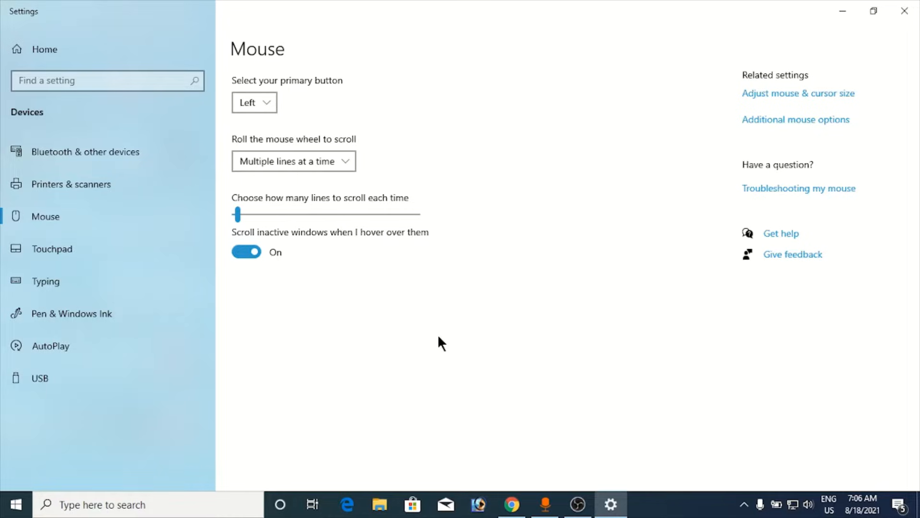
pyautogui.moveTo(653, 222)
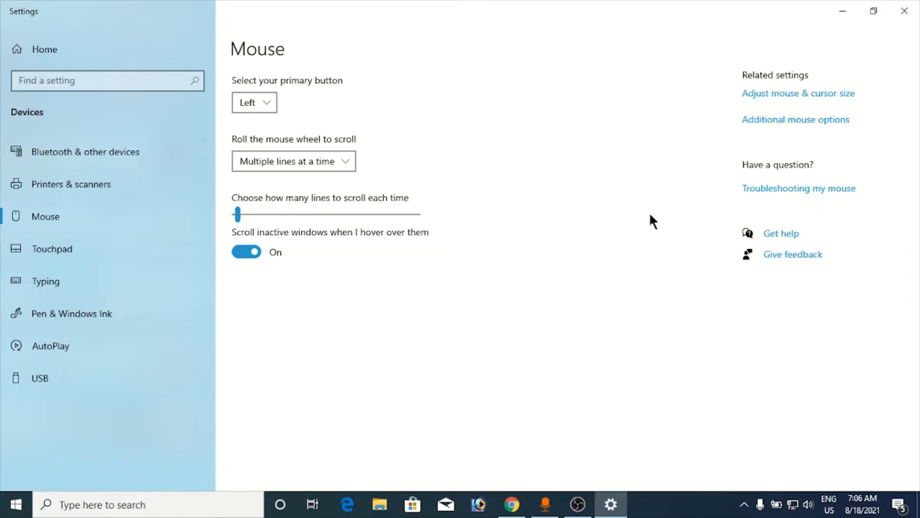
pyautogui.moveTo(685, 111)
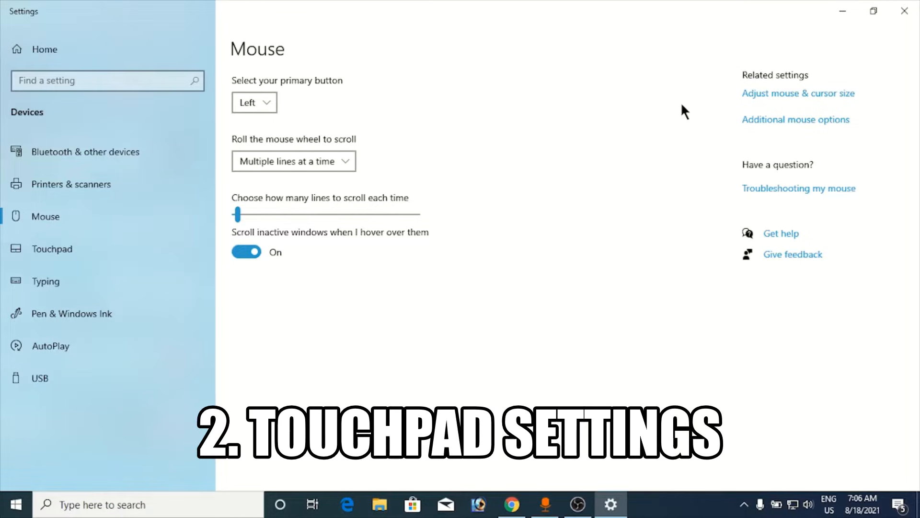
pyautogui.moveTo(784, 124)
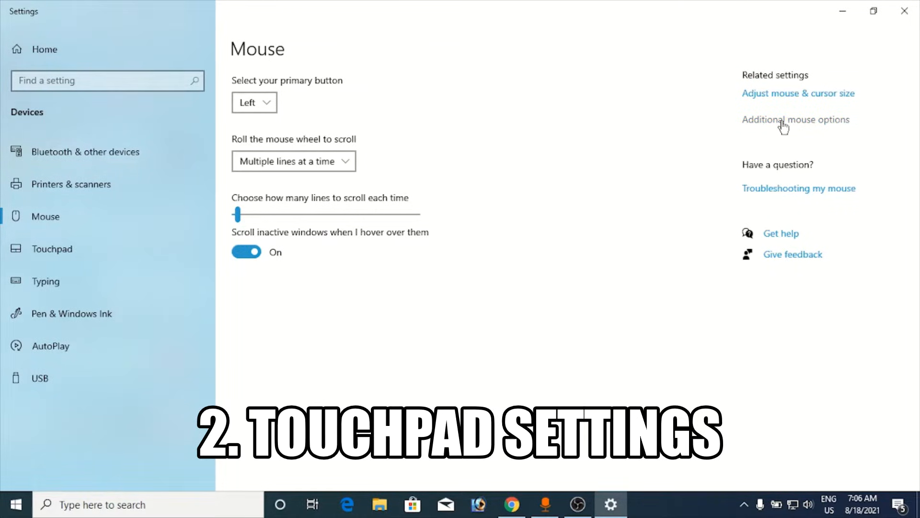
# Step: Reopen Mouse Properties and view the Hardware list showing the ASUS Touchpad
pyautogui.click(795, 119)
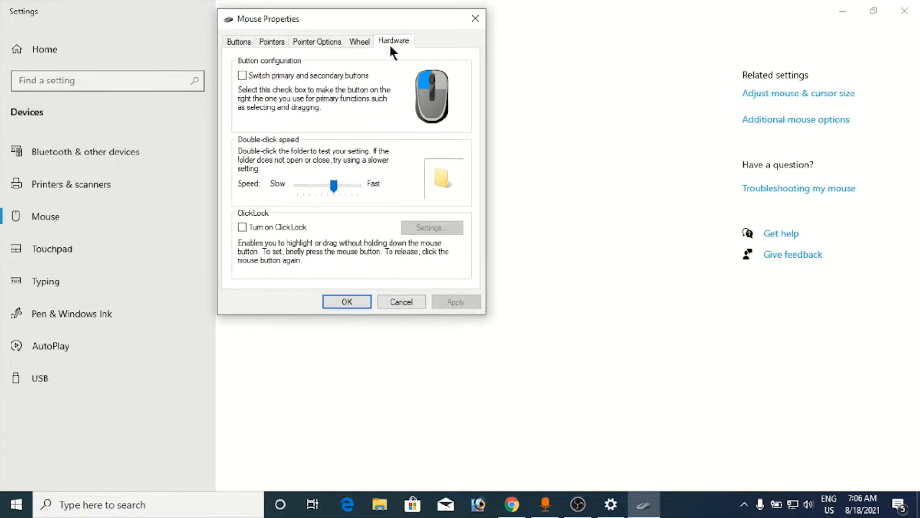
pyautogui.click(394, 41)
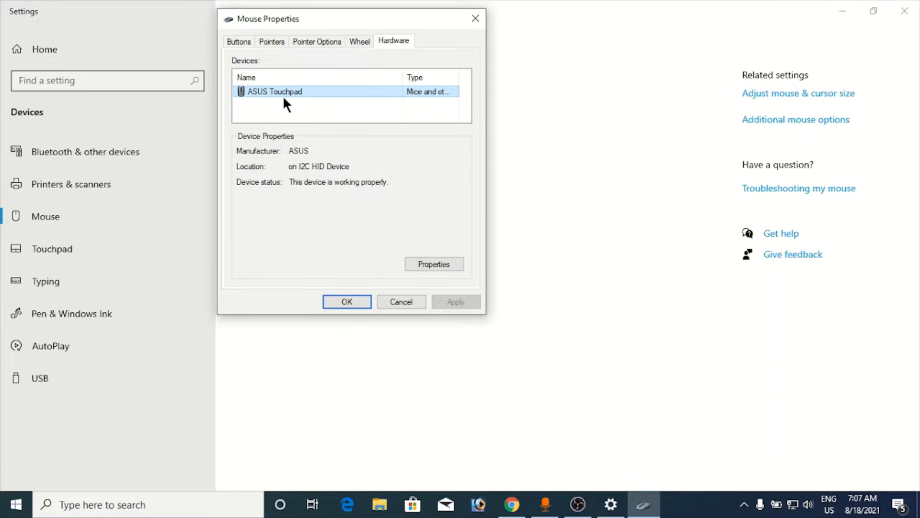
pyautogui.moveTo(349, 98)
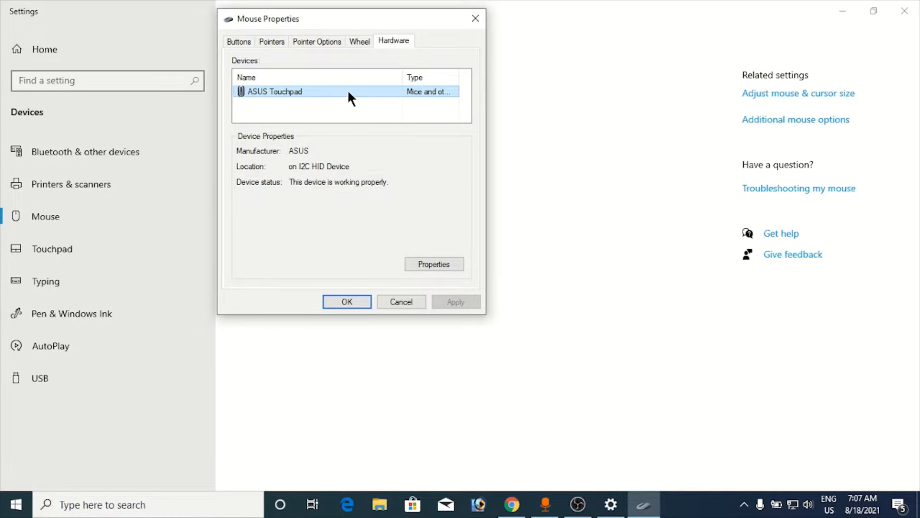
pyautogui.moveTo(420, 114)
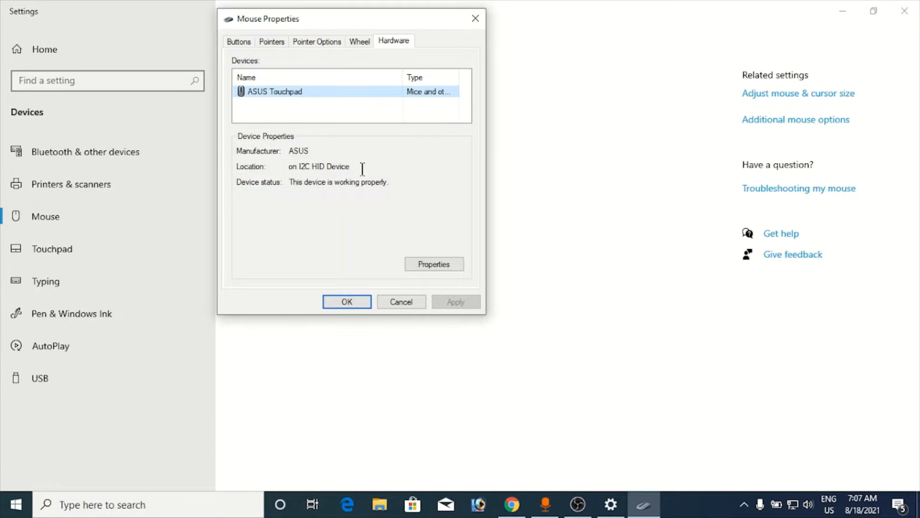
pyautogui.moveTo(402, 165)
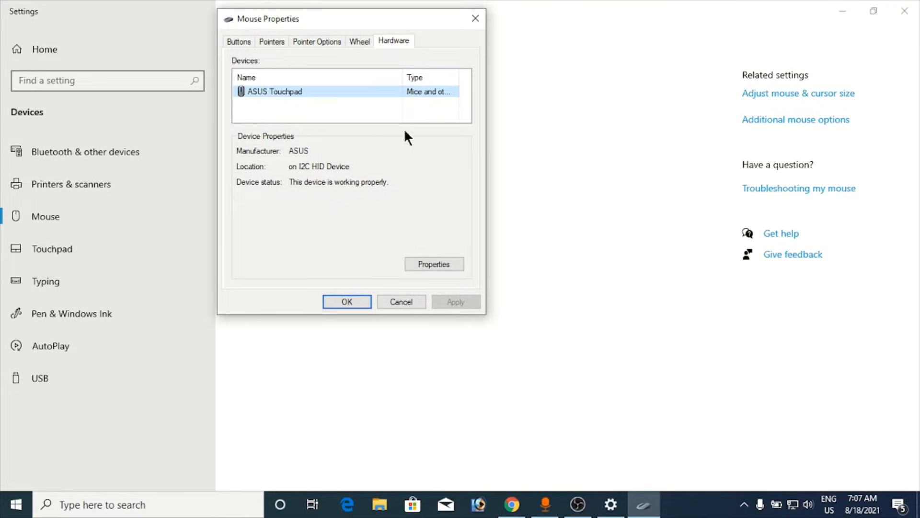
pyautogui.moveTo(467, 114)
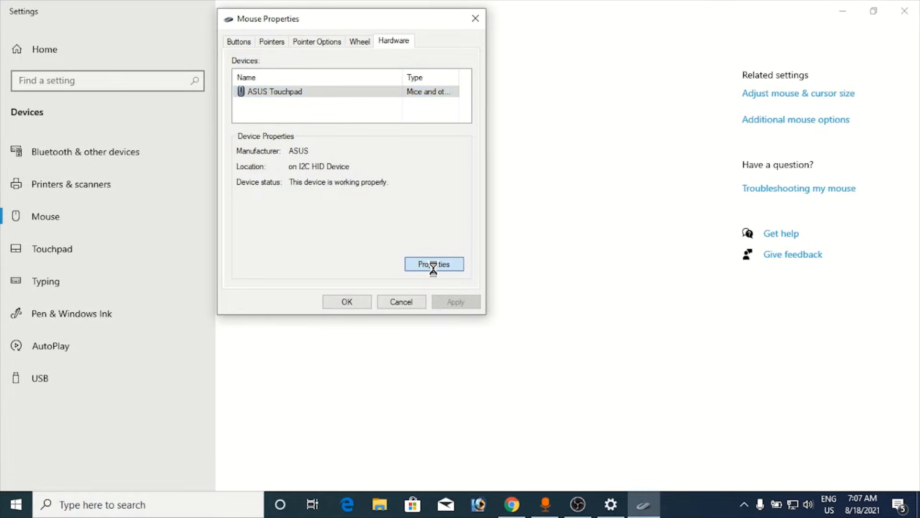
# Step: Review the ASUS Touchpad device properties, then close both properties windows
pyautogui.click(433, 265)
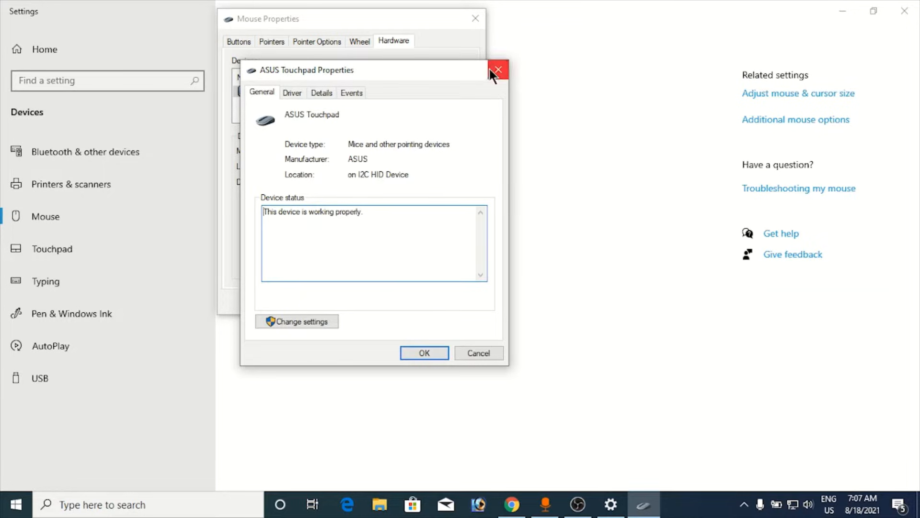
pyautogui.click(499, 70)
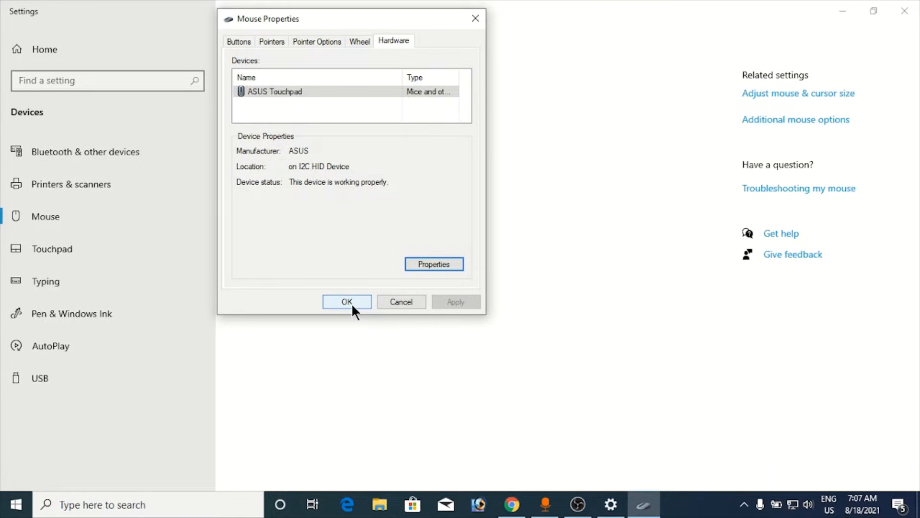
pyautogui.click(346, 301)
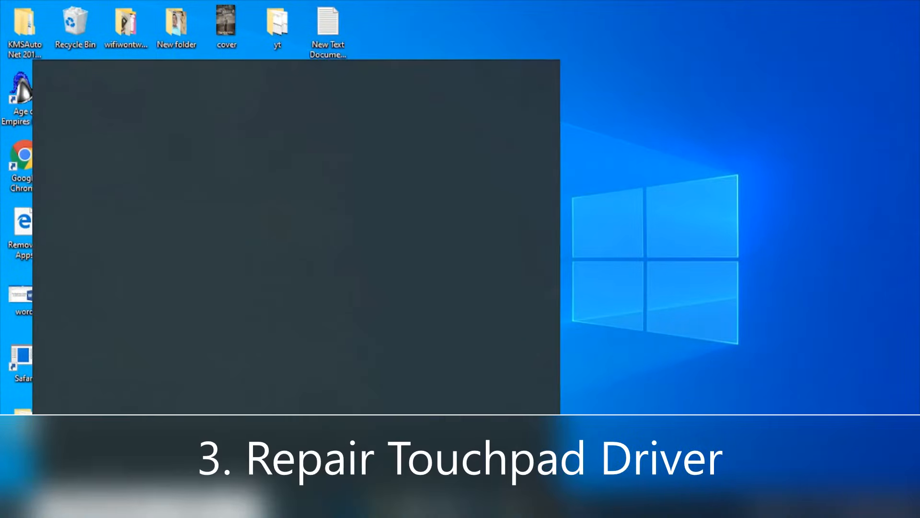
# Step: Search 'control Panel' from Start and land in Control Panel
pyautogui.write('control Panel')
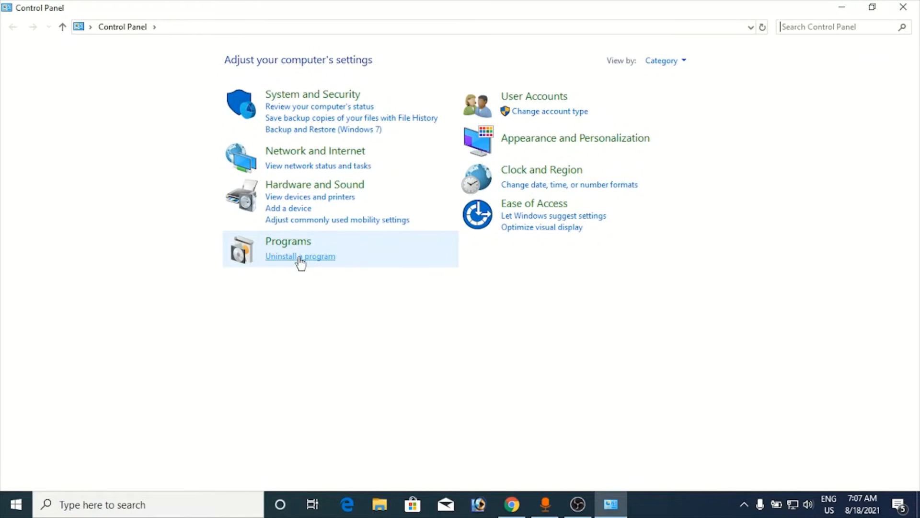
# Step: Start a Repair of ASUS Smart Gesture from Programs and dismiss its close-applications prompt
pyautogui.click(300, 256)
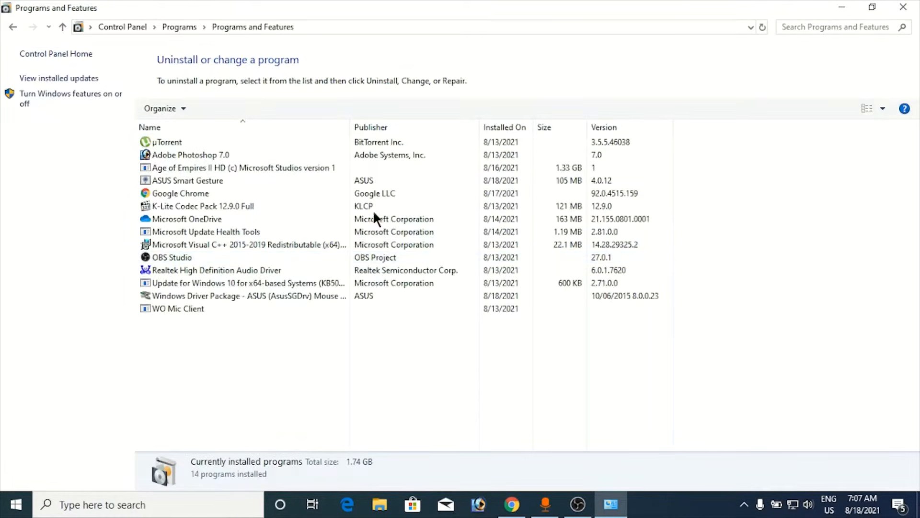
pyautogui.click(188, 180)
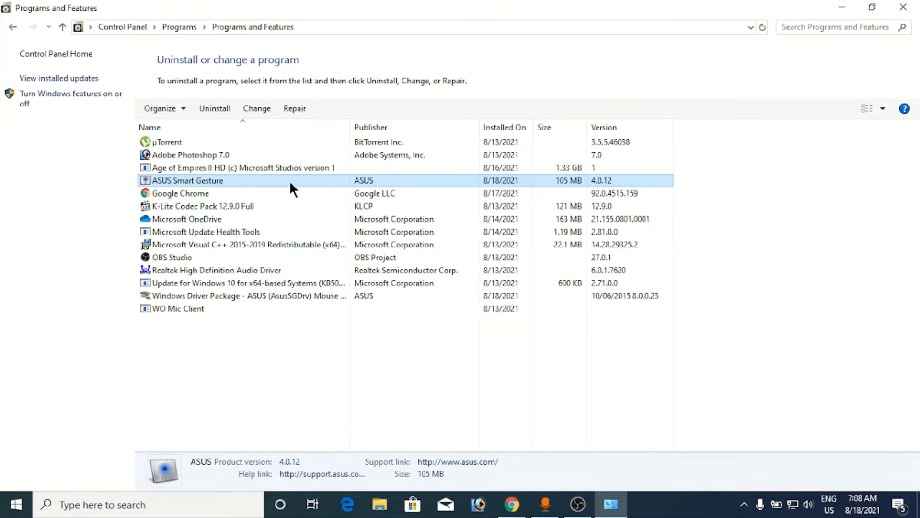
pyautogui.rightClick(188, 180)
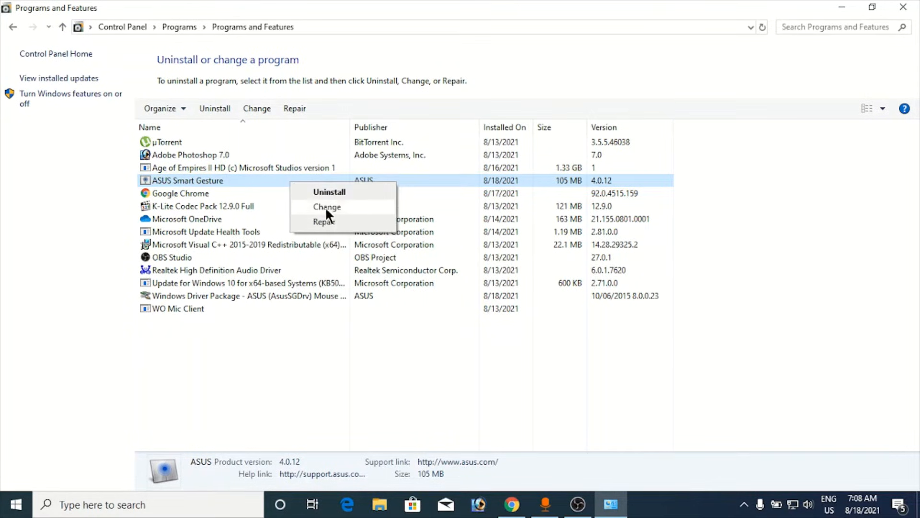
pyautogui.click(327, 207)
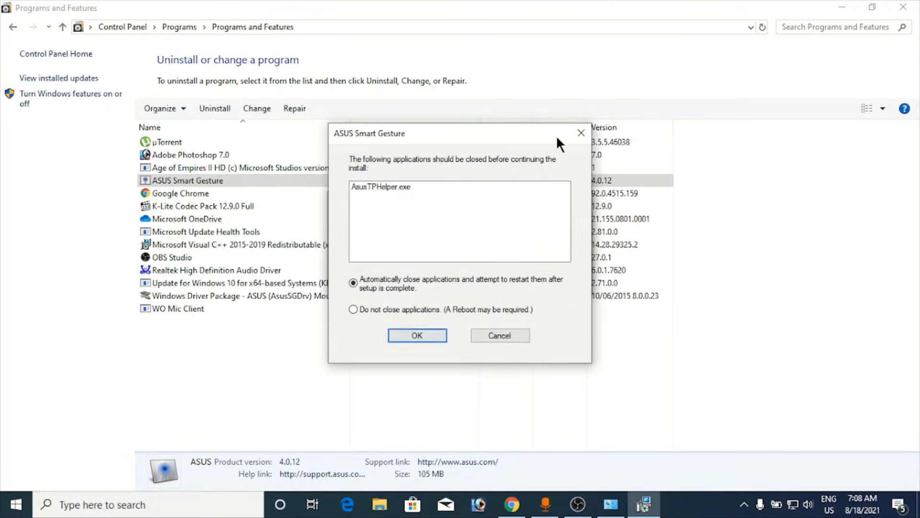
pyautogui.moveTo(581, 132)
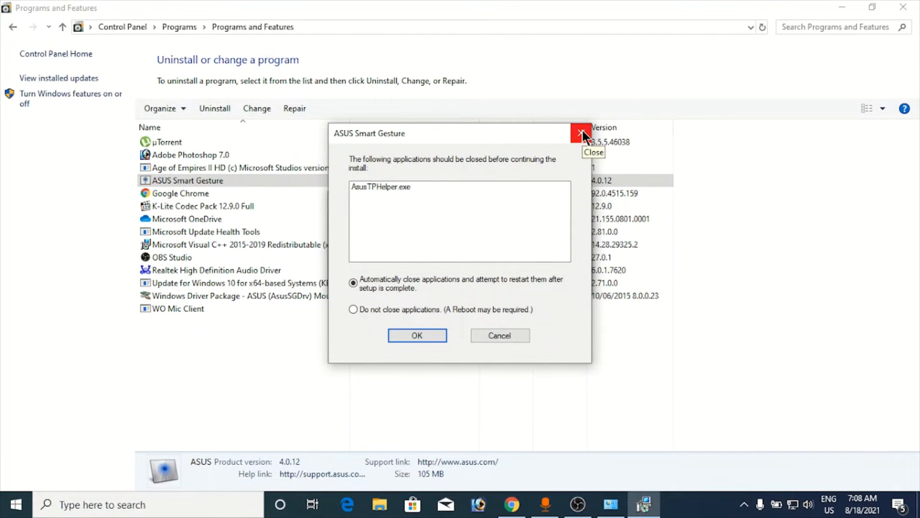
pyautogui.click(582, 133)
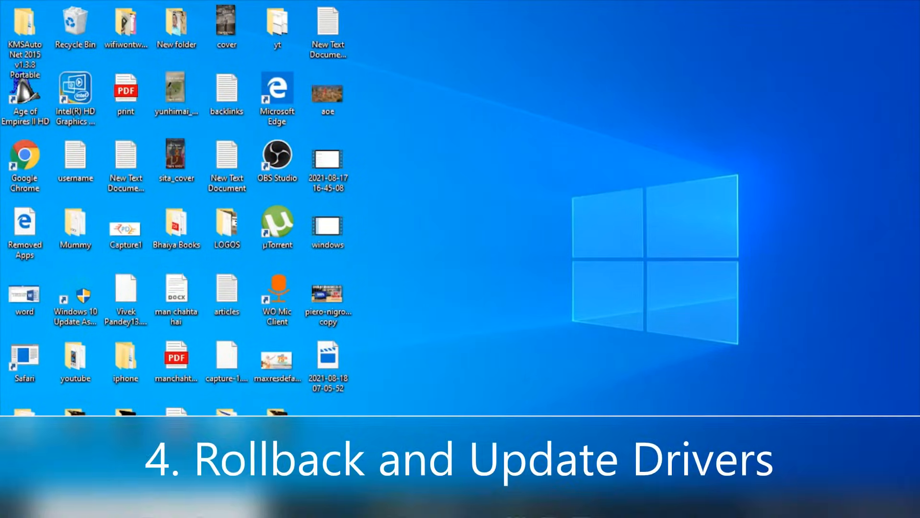
# Step: Search 'device Manager' from the taskbar search box
pyautogui.click(12, 505)
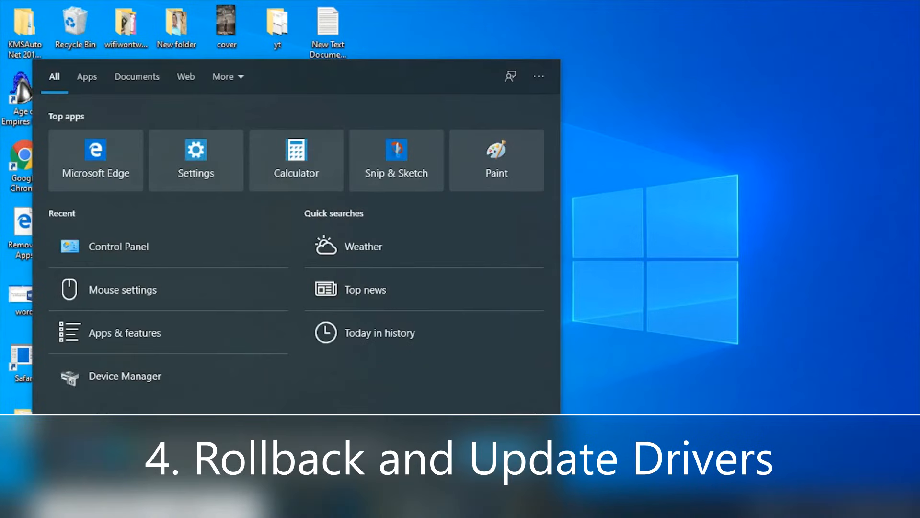
pyautogui.write('device Manager')
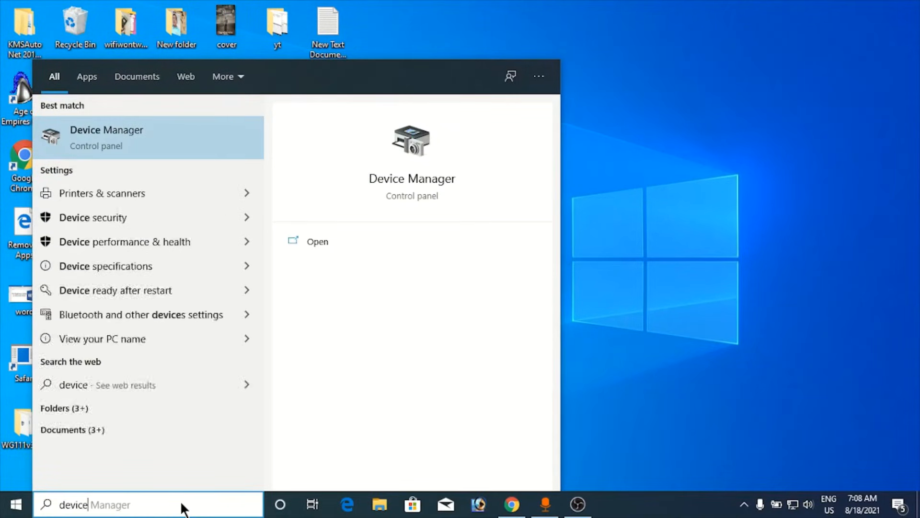
pyautogui.moveTo(138, 142)
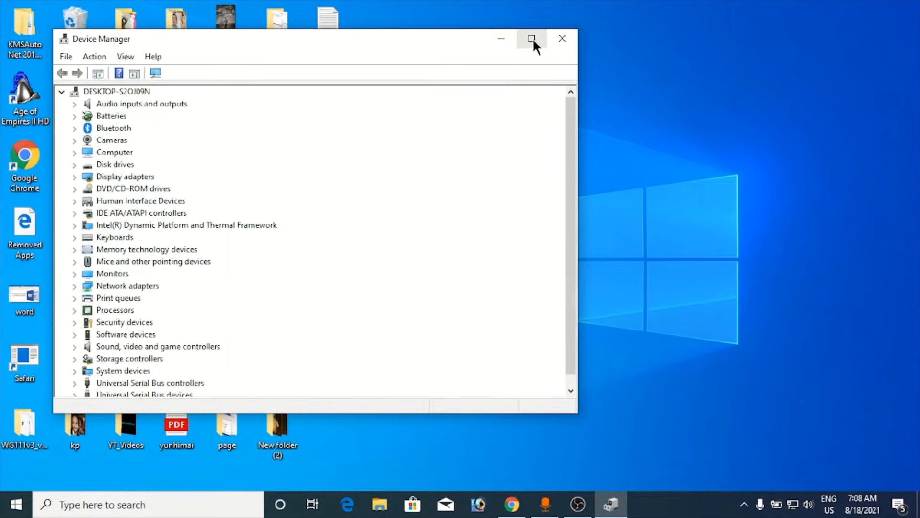
# Step: Maximize Device Manager, expand Mice and review the ASUS Touchpad's Driver details, then close them
pyautogui.click(531, 38)
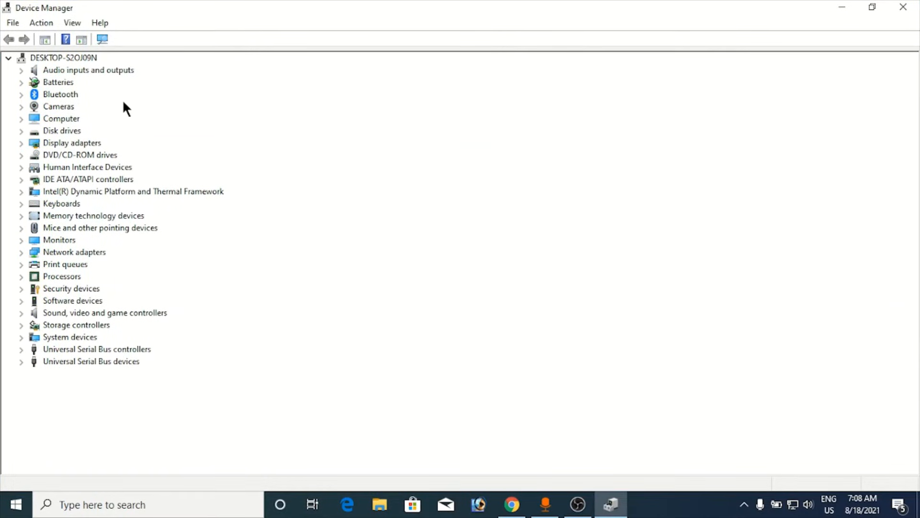
pyautogui.moveTo(100, 235)
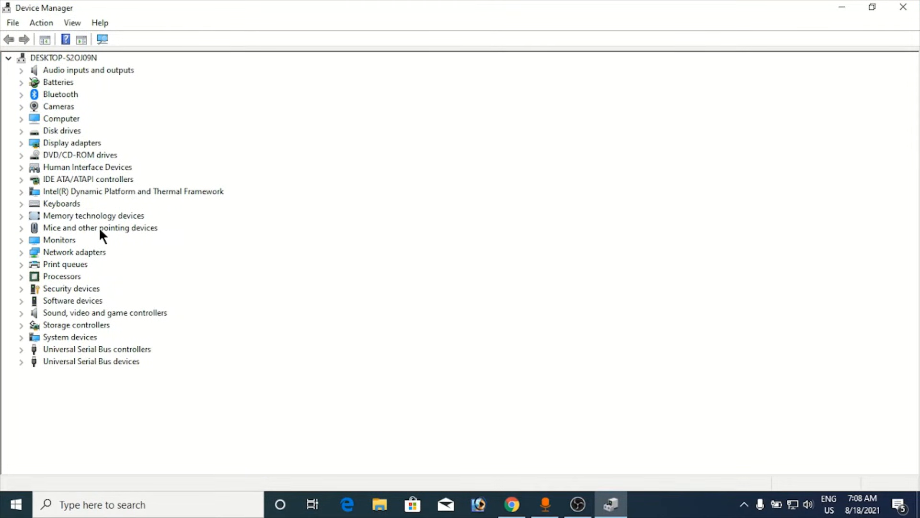
pyautogui.click(20, 228)
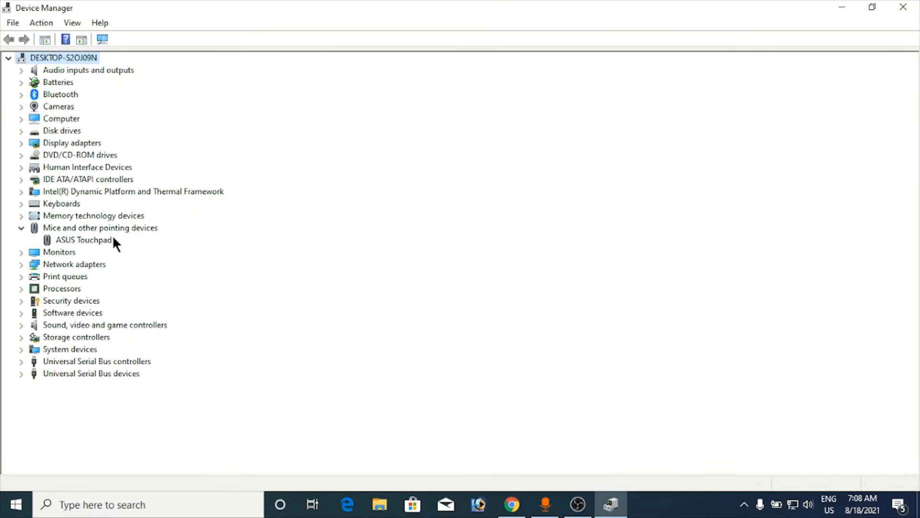
pyautogui.click(82, 239)
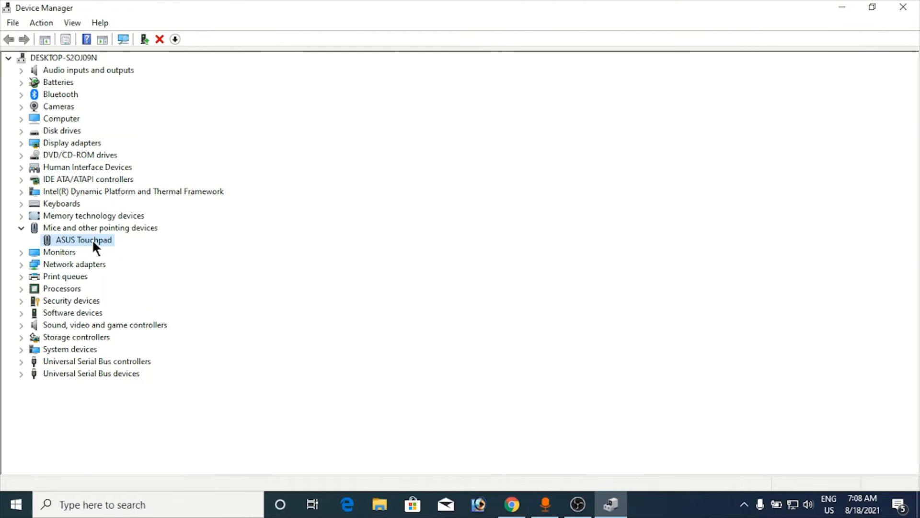
pyautogui.rightClick(84, 240)
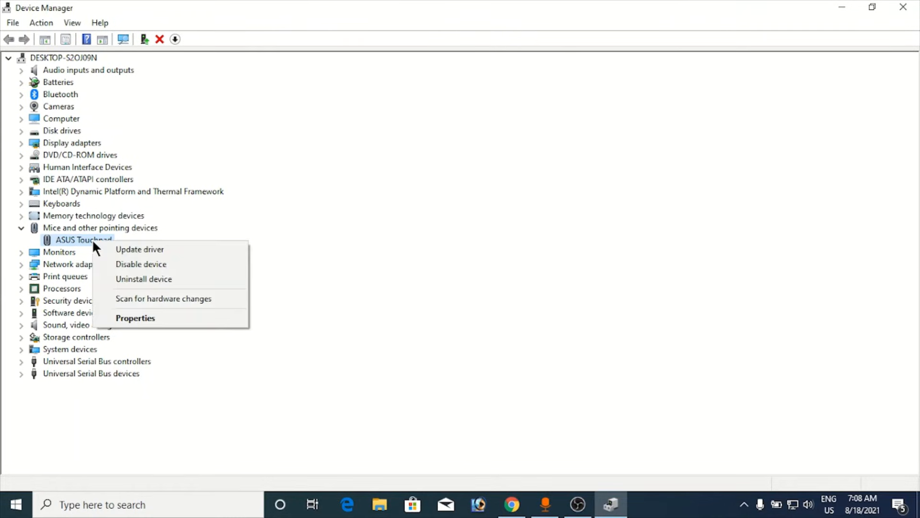
pyautogui.click(135, 318)
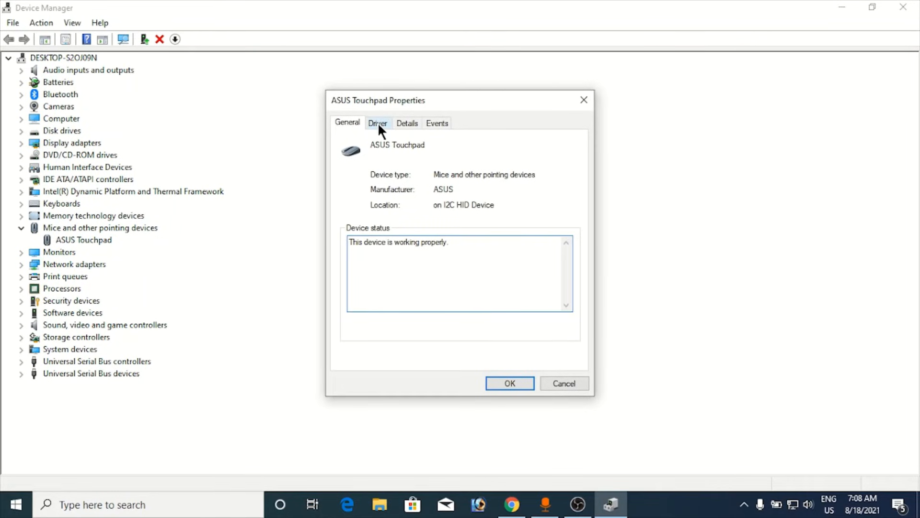
pyautogui.click(377, 122)
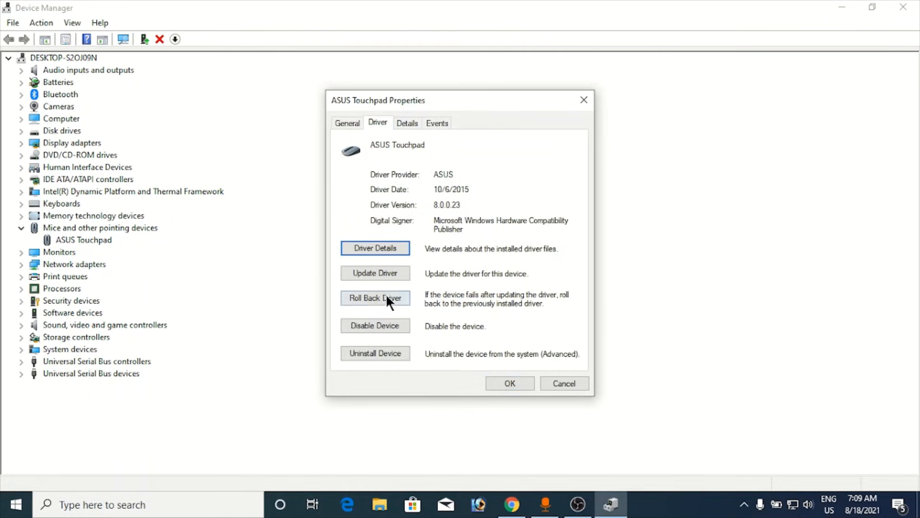
pyautogui.moveTo(332, 298)
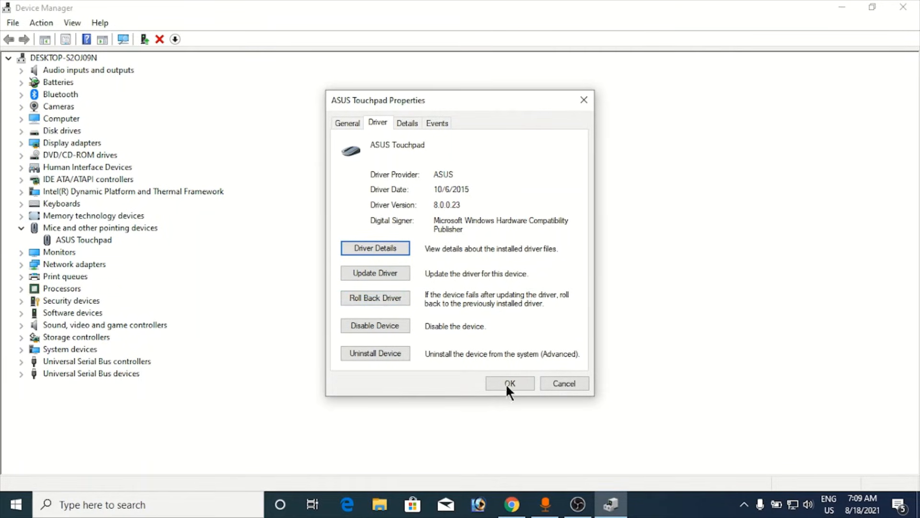
pyautogui.moveTo(534, 263)
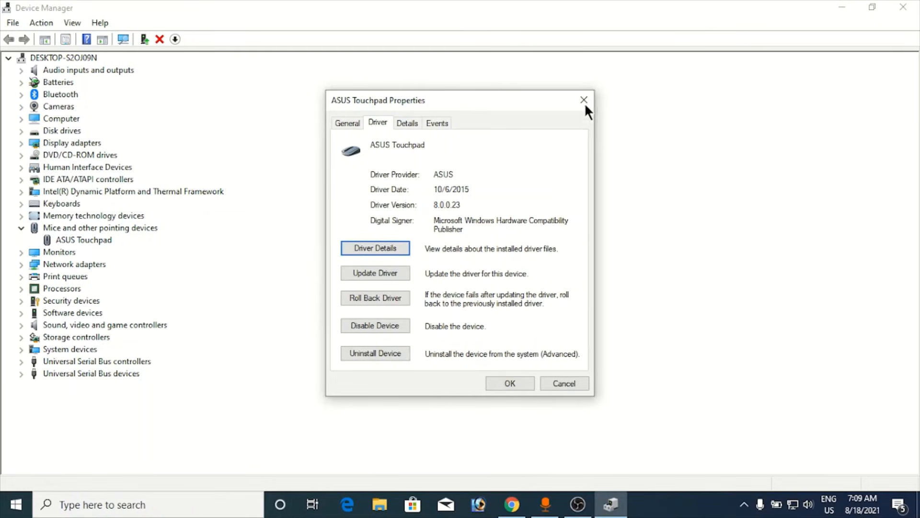
pyautogui.click(584, 99)
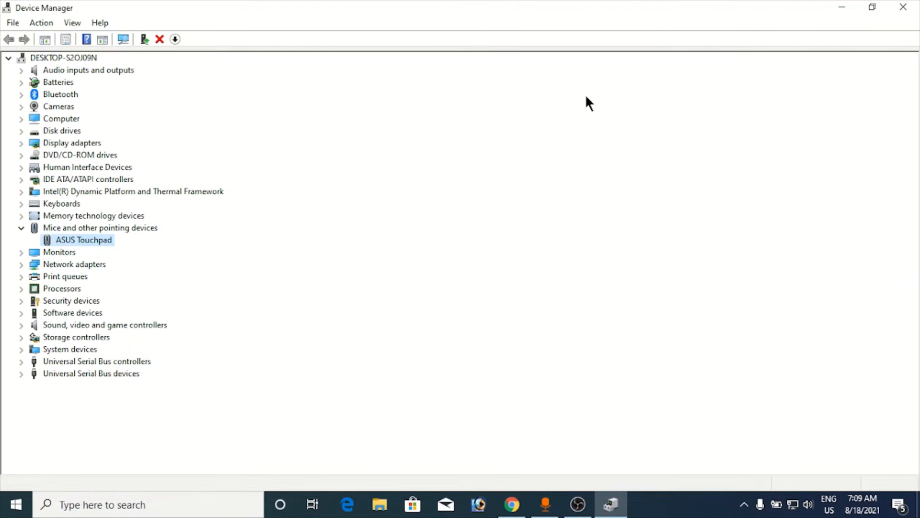
pyautogui.moveTo(121, 223)
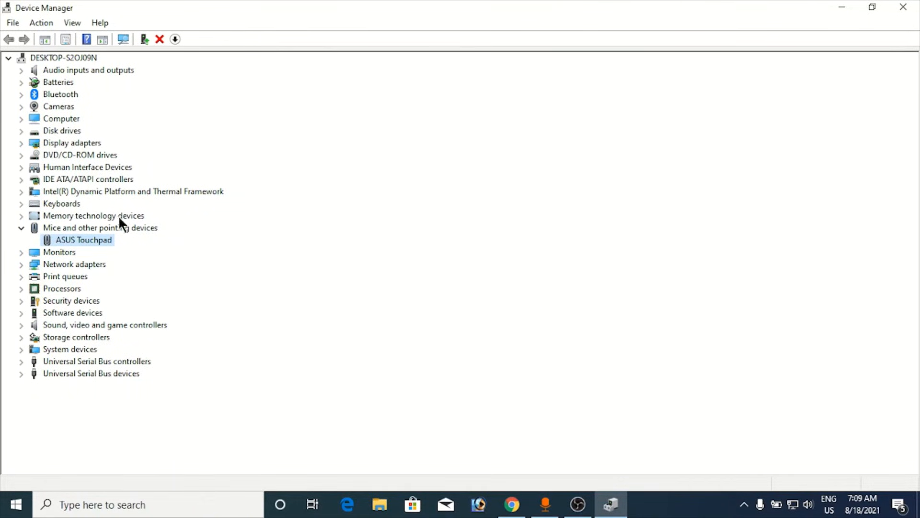
# Step: Reopen the ASUS Touchpad Driver details once more, then close the dialog
pyautogui.rightClick(83, 239)
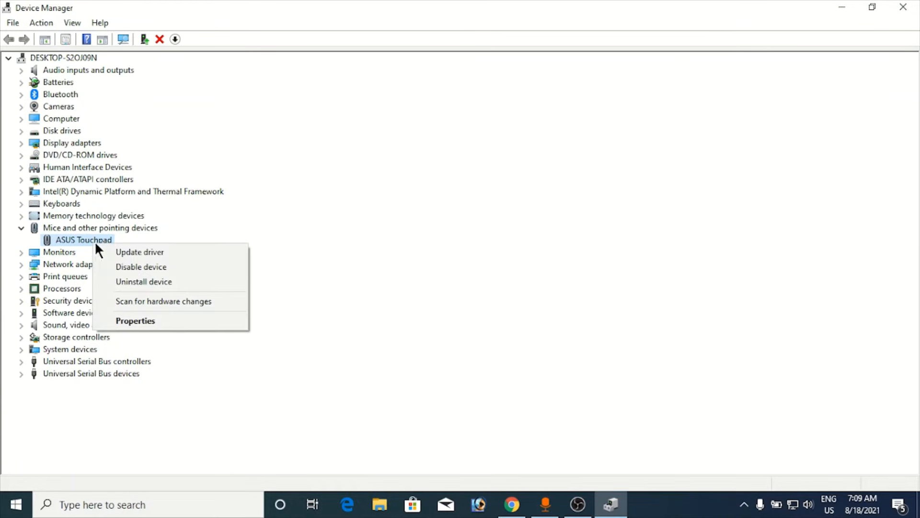
pyautogui.click(135, 321)
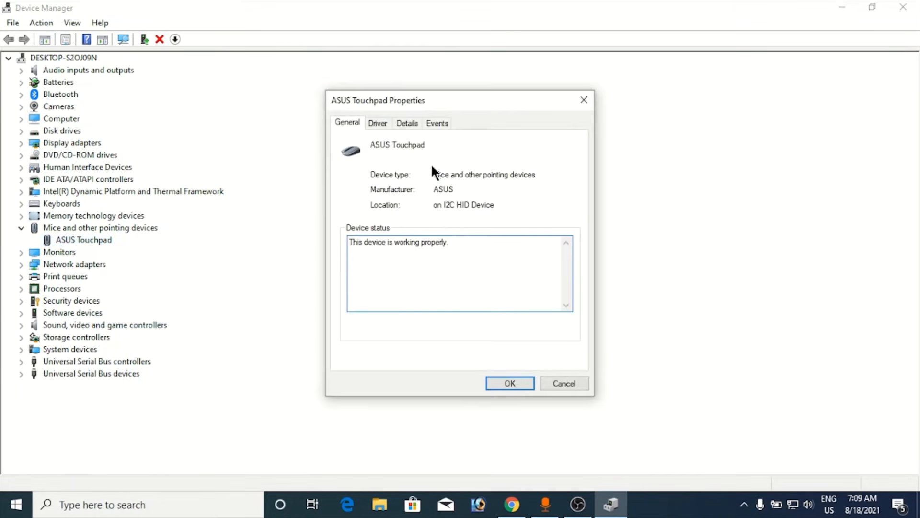
pyautogui.click(377, 122)
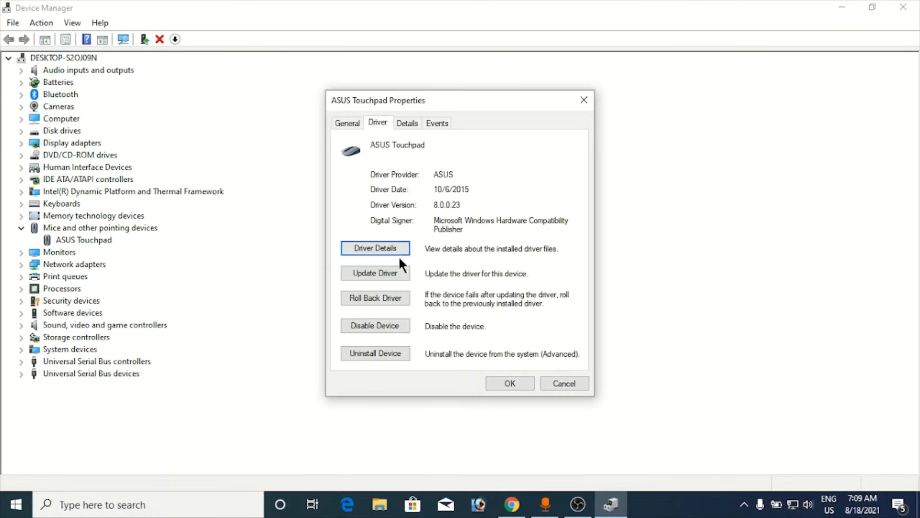
pyautogui.moveTo(461, 251)
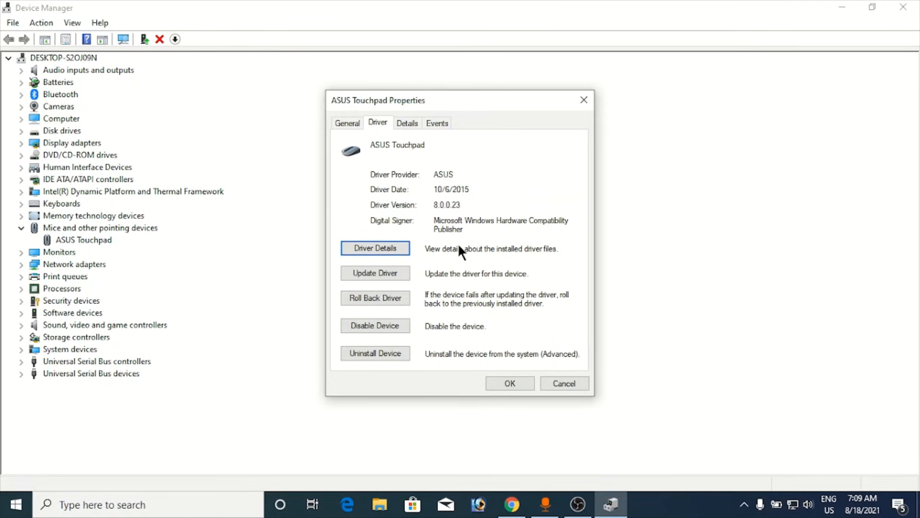
pyautogui.click(584, 100)
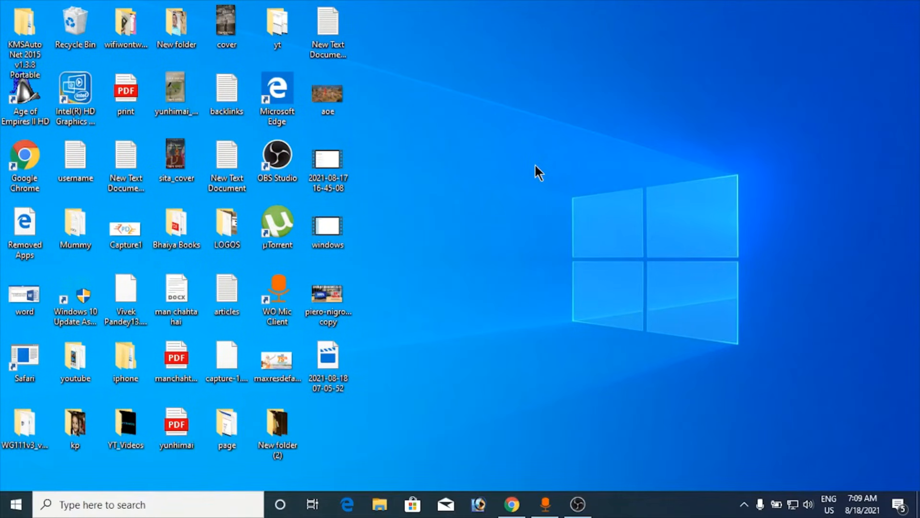
pyautogui.moveTo(506, 313)
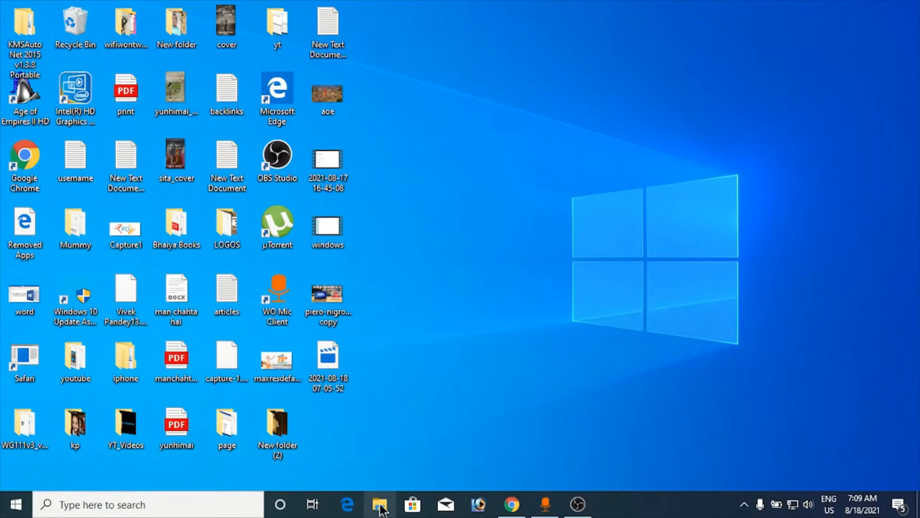
# Step: Launch File Explorer from the taskbar onto the Downloads folder
pyautogui.click(380, 504)
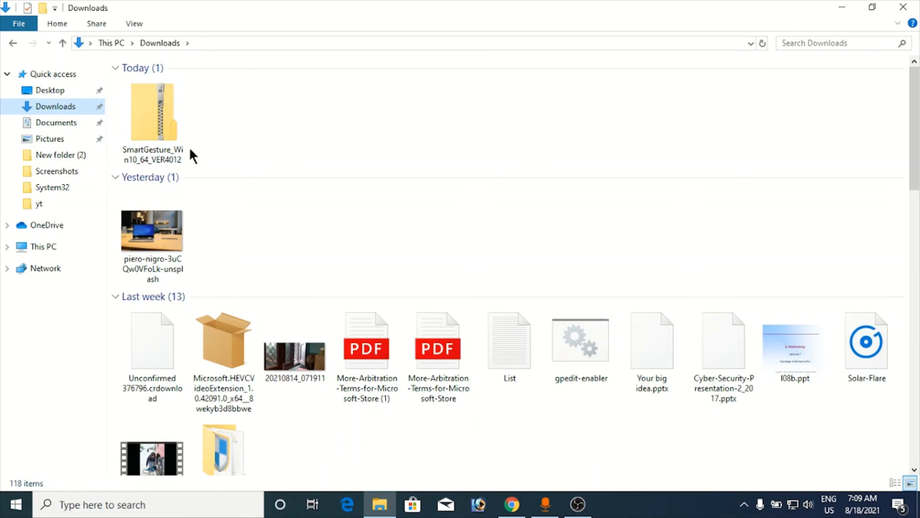
pyautogui.click(152, 111)
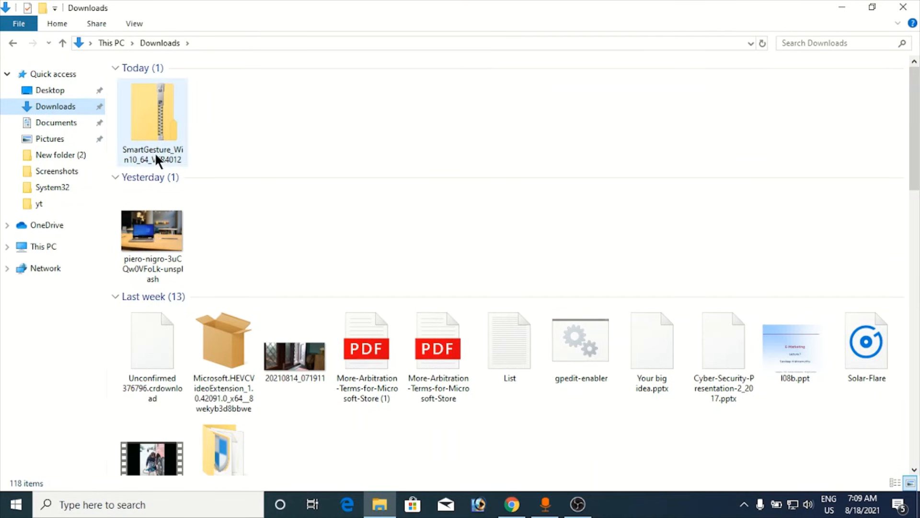
pyautogui.click(153, 120)
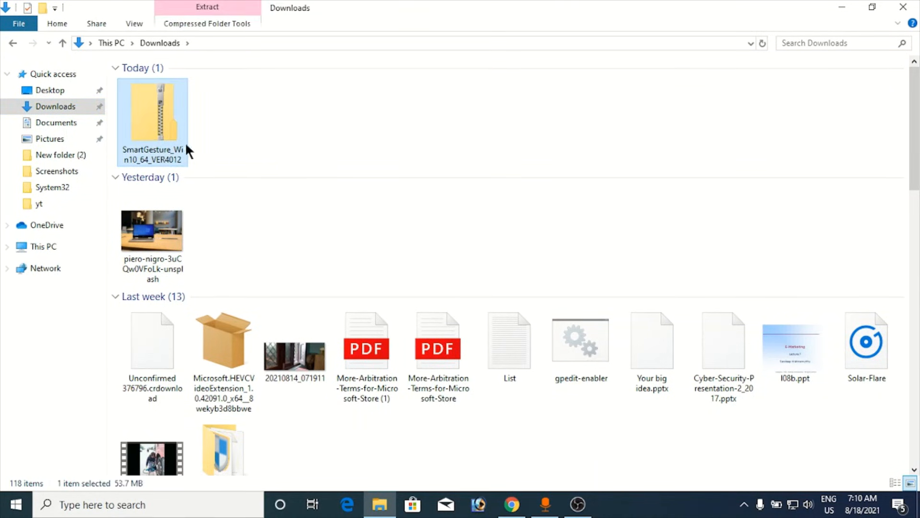
pyautogui.click(278, 144)
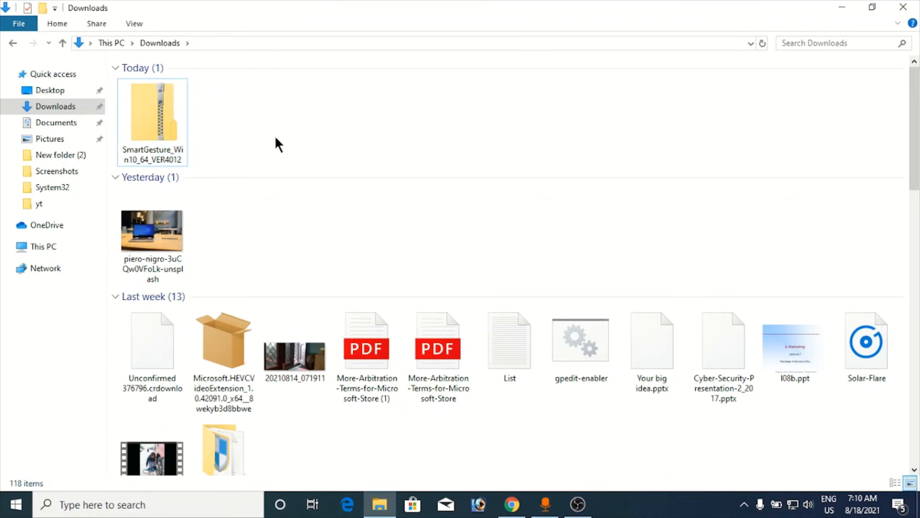